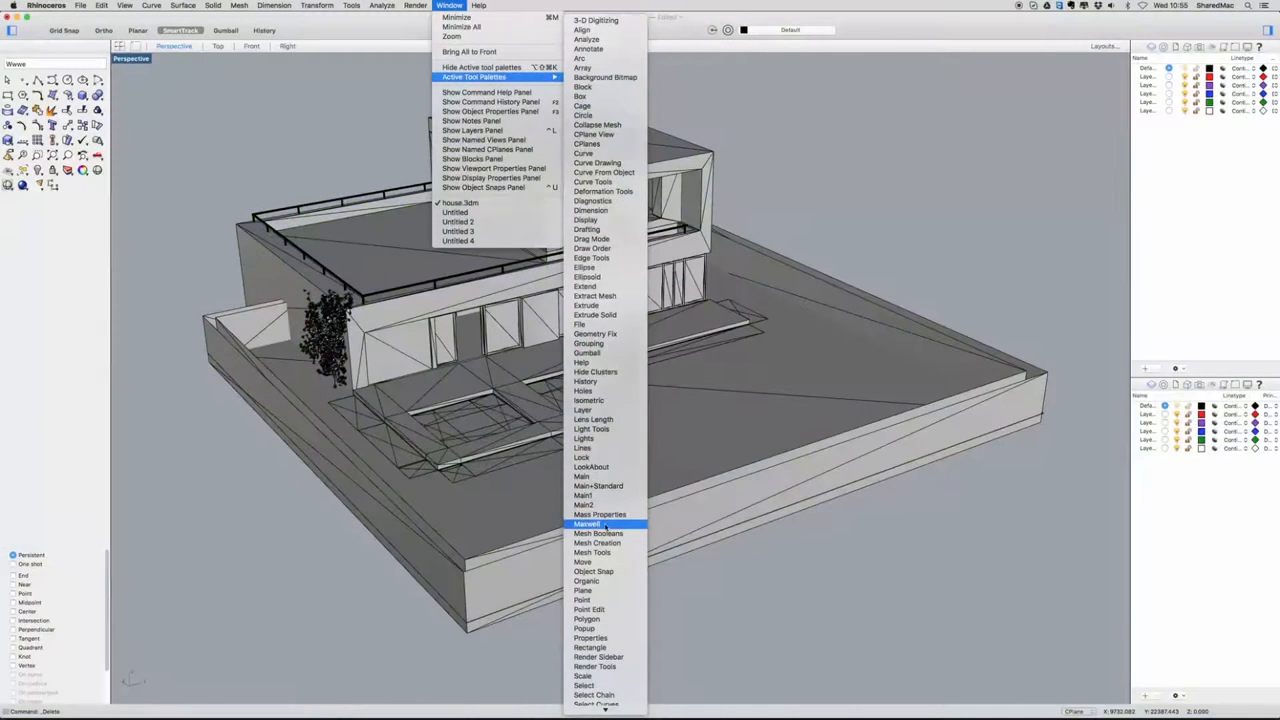
Step: Show the Maxwell toolbar and bring up the Maxwell camera settings for the Perspective view
left_click(588, 524)
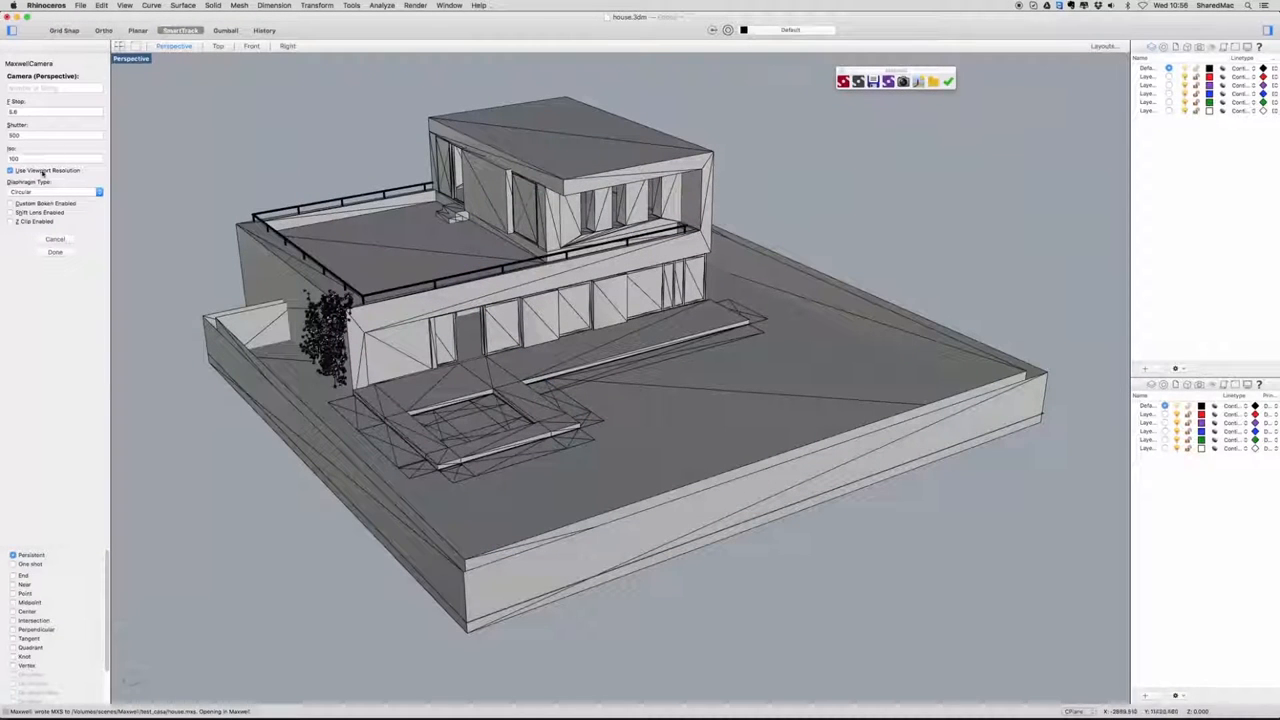
Step: Set the Maxwell camera exposure value to 200
type("200")
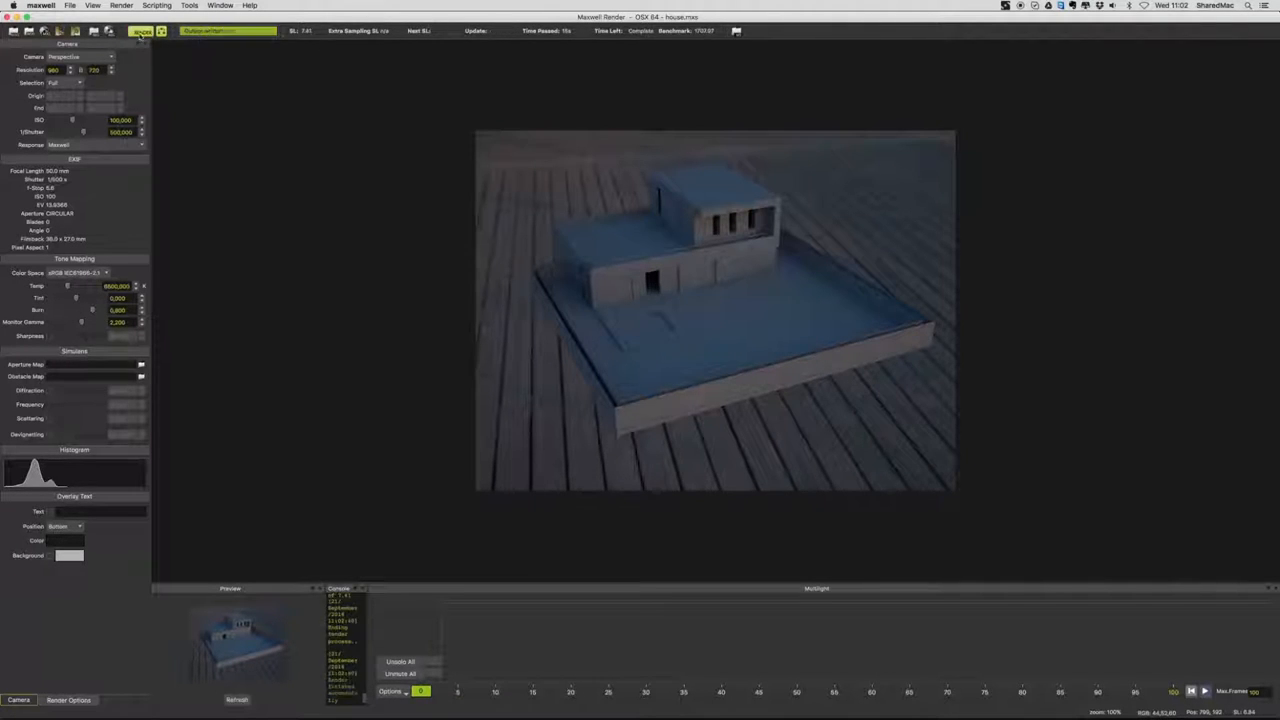
Step: Leave the Maxwell Render test image and return to the Rhino house model
left_click(40, 6)
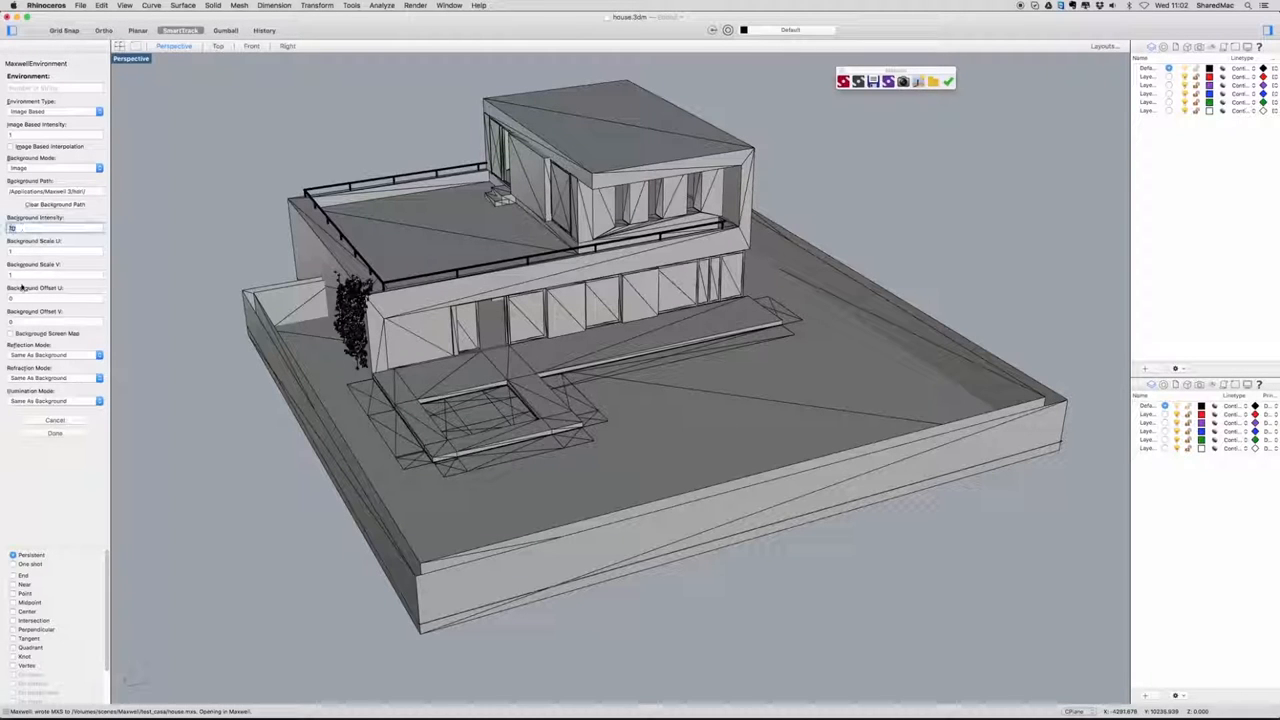
type("45")
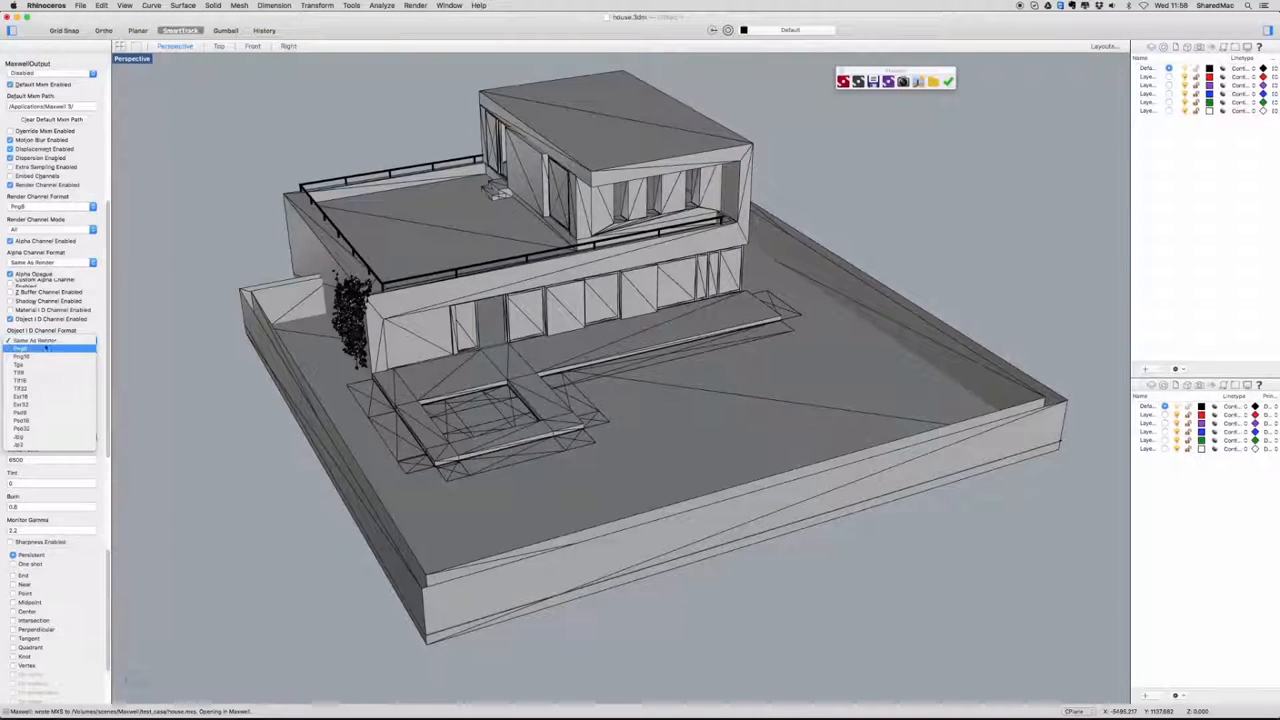
Step: Choose the image file format for a Maxwell render channel in the Output panel
left_click(44, 444)
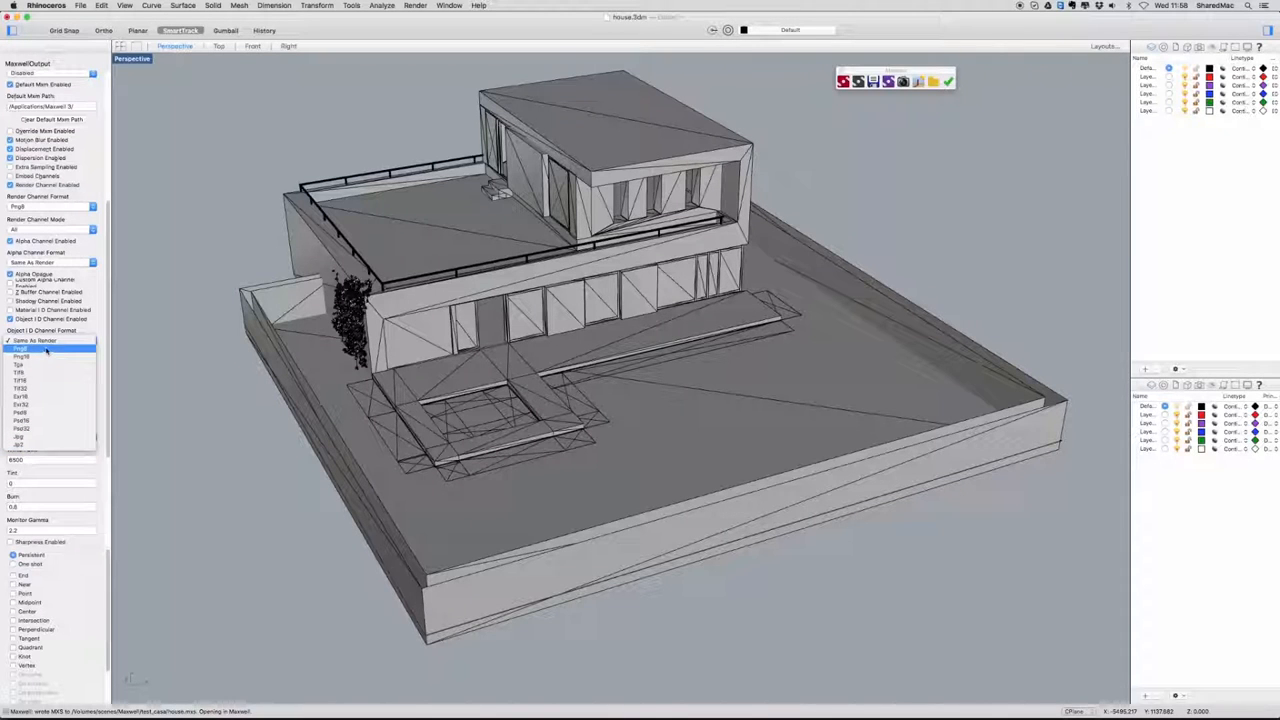
left_click(20, 348)
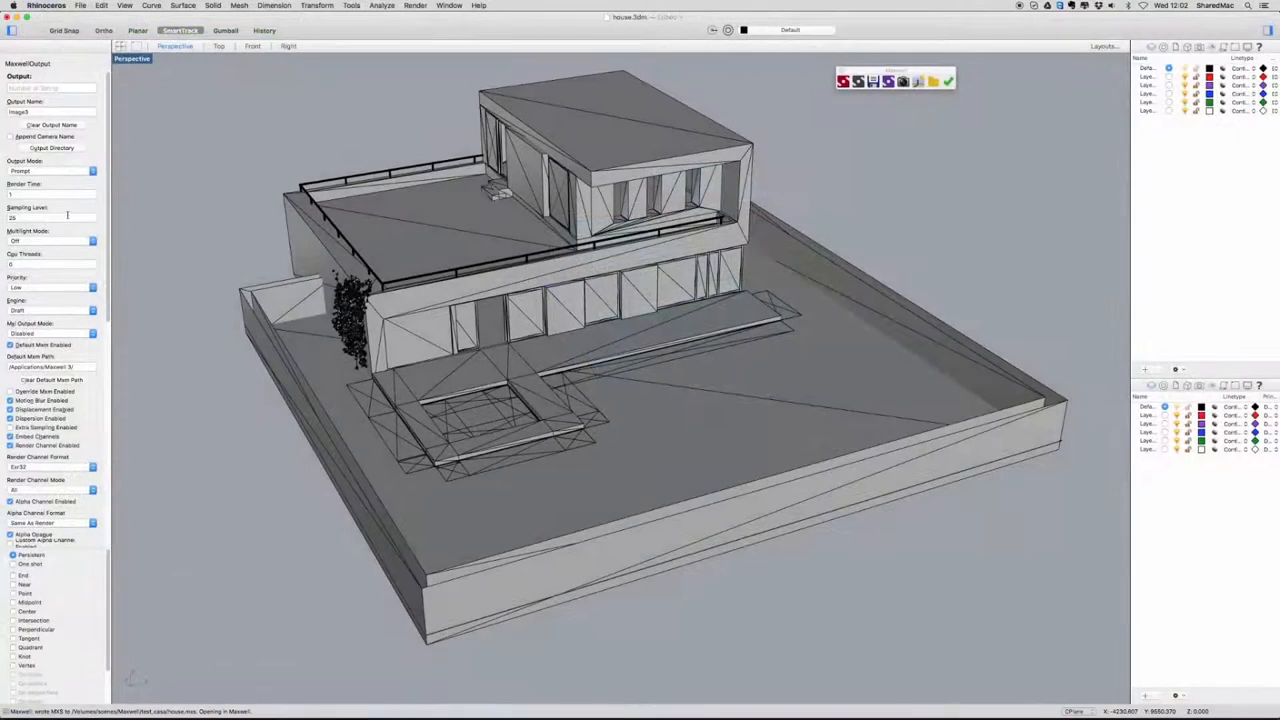
left_click(50, 240)
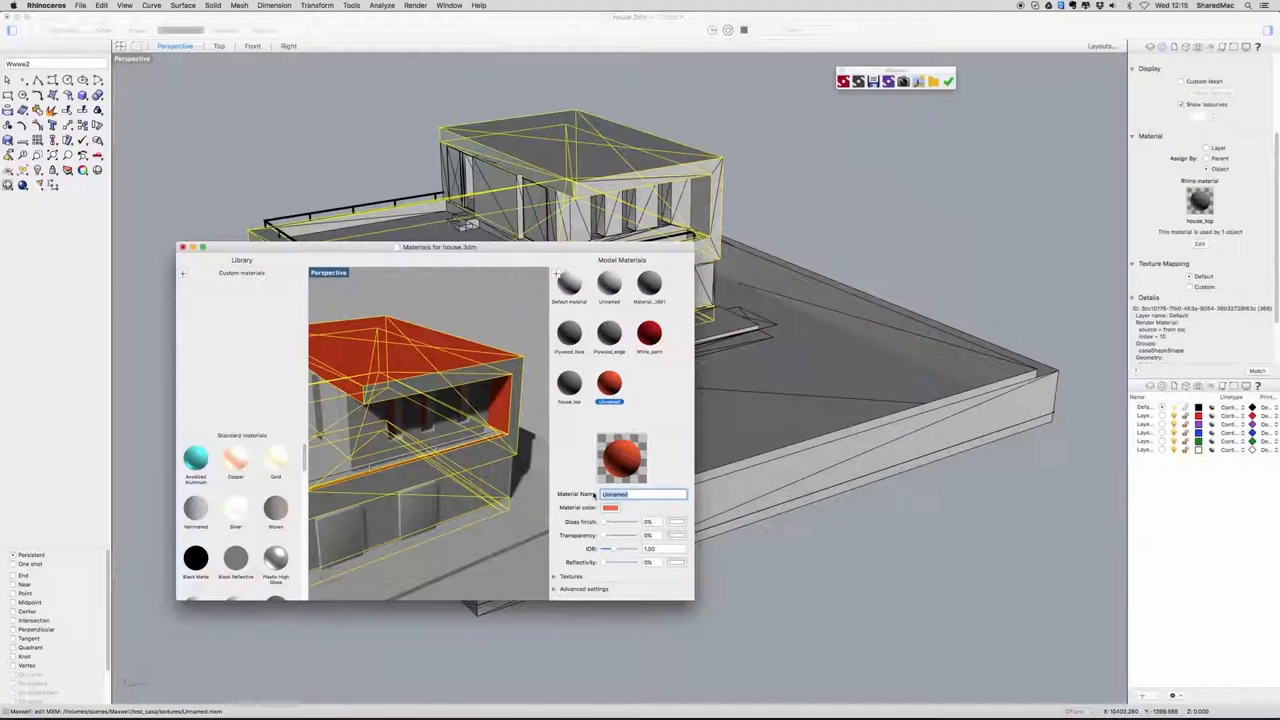
Step: Name the upper block's new Maxwell material material_red
type("material.")
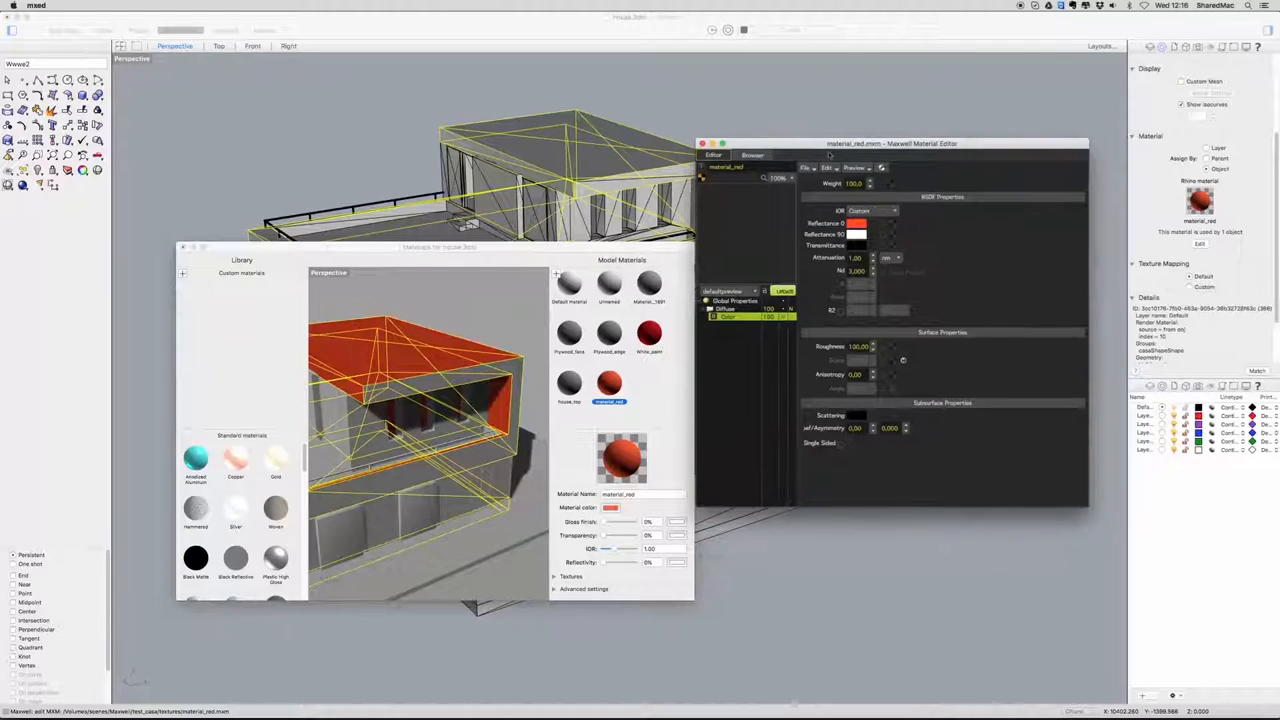
Step: Preview the red material, then create an Emitter material for the terrace box and edit it
left_click(784, 292)
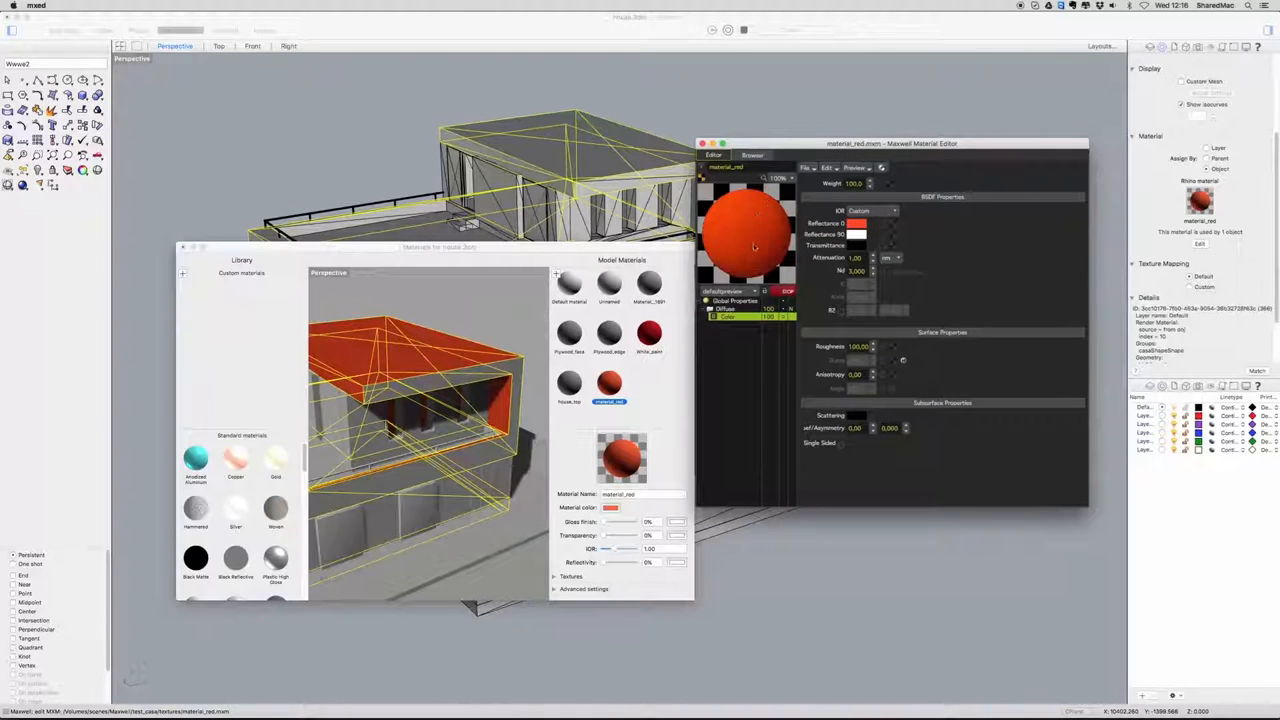
right_click(724, 308)
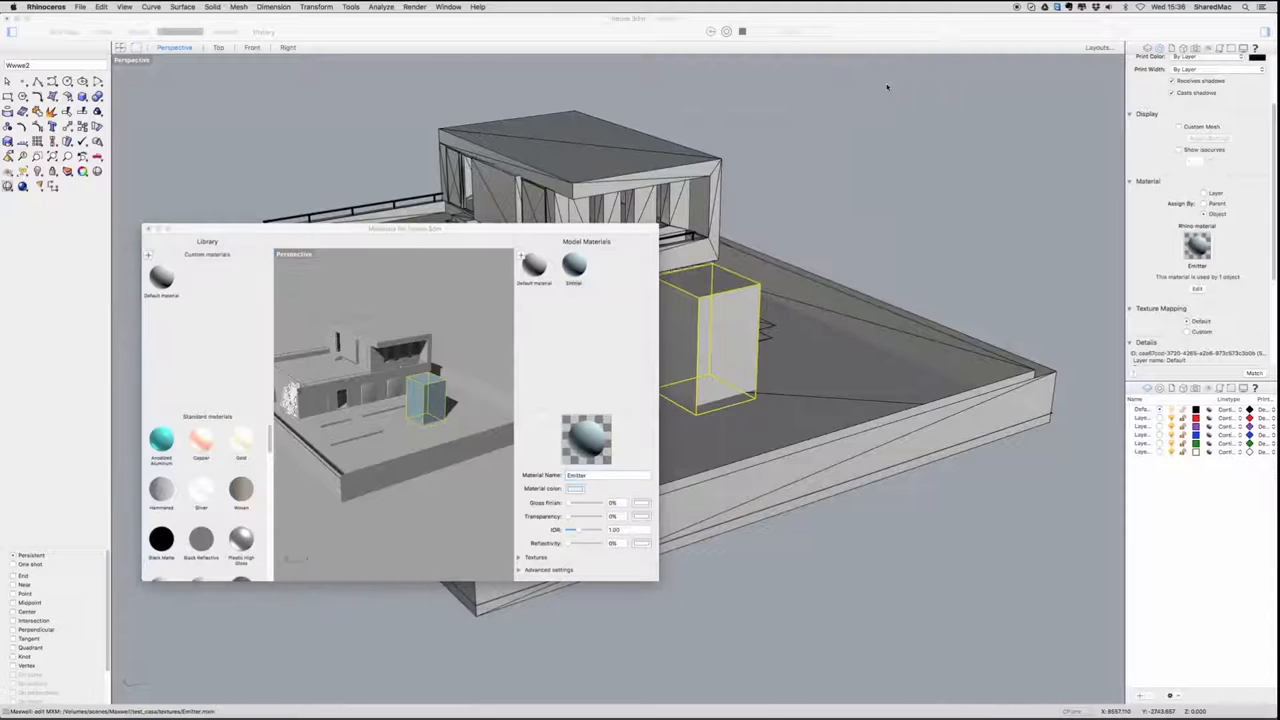
left_click(1196, 288)
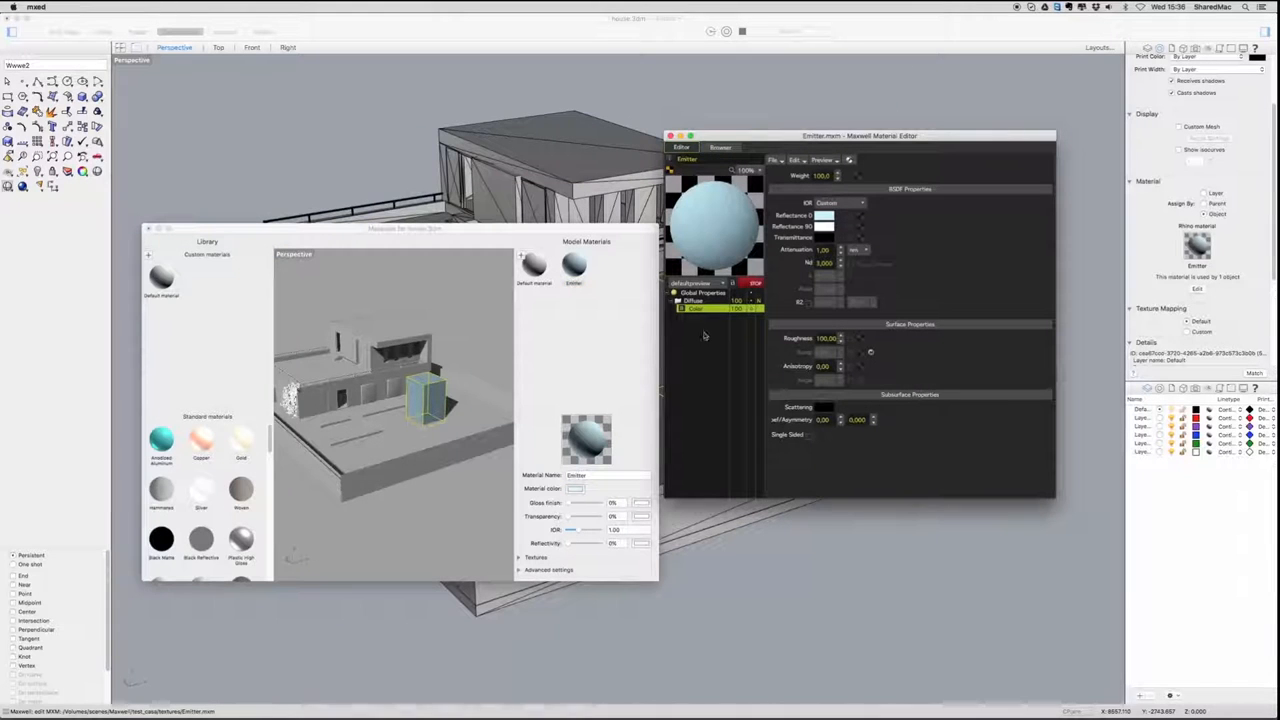